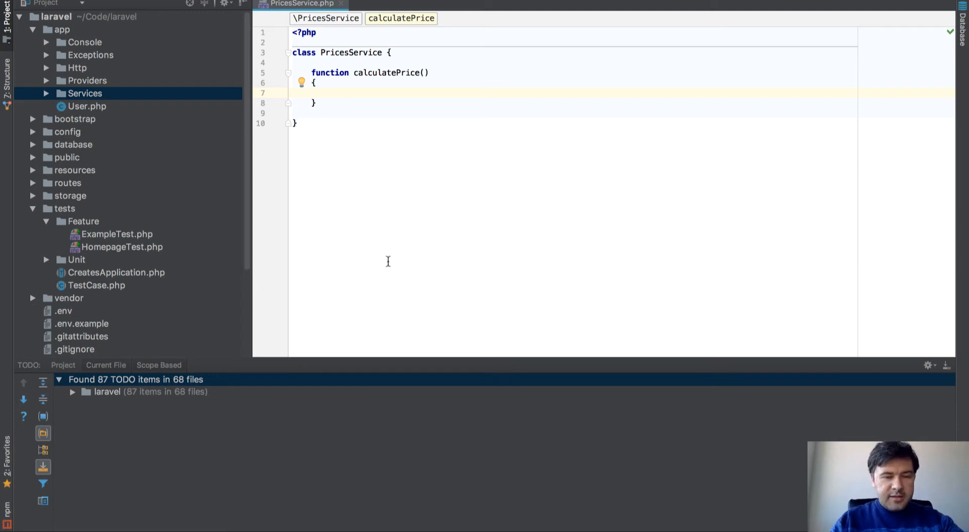
- Write step comments for calculating items and quantities, taking discounts, and adding shipping
{"action": "type", "text": "//"}
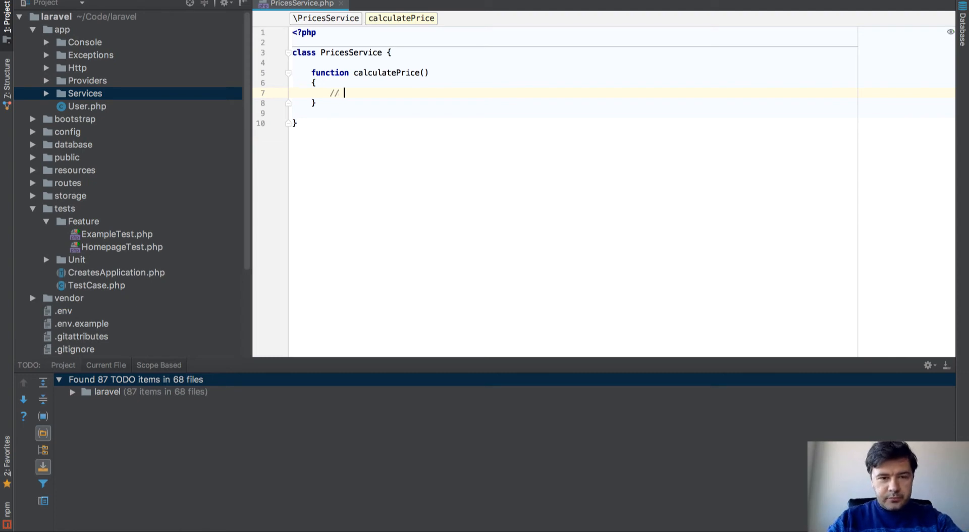
{"action": "type", "text": "Calculate the price by ite"}
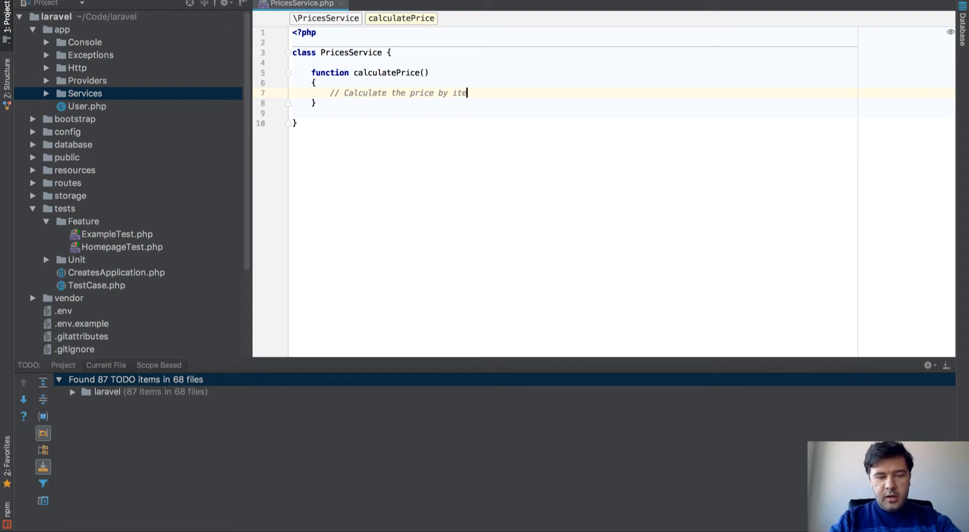
{"action": "type", "text": "ms and quan"}
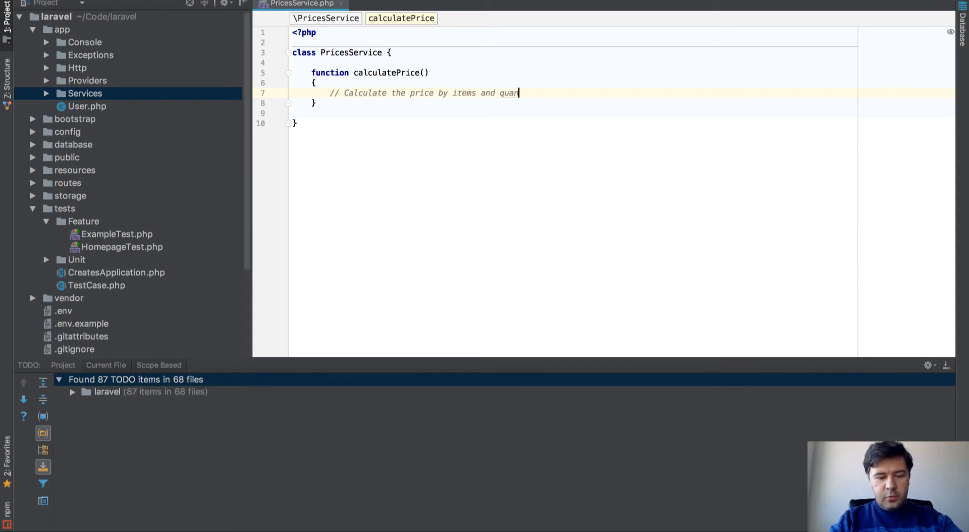
{"action": "type", "text": "tities"}
{"action": "type", "text": "//"}
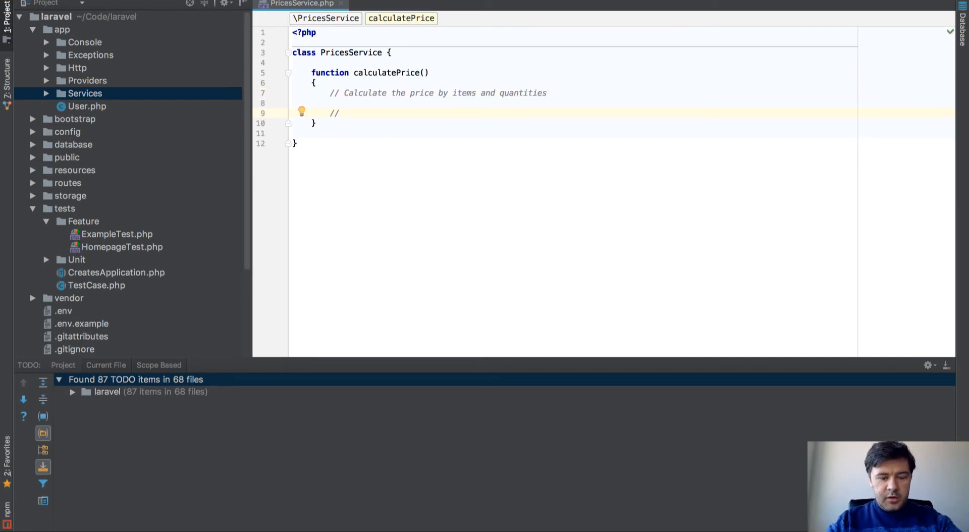
{"action": "type", "text": "Take away d"}
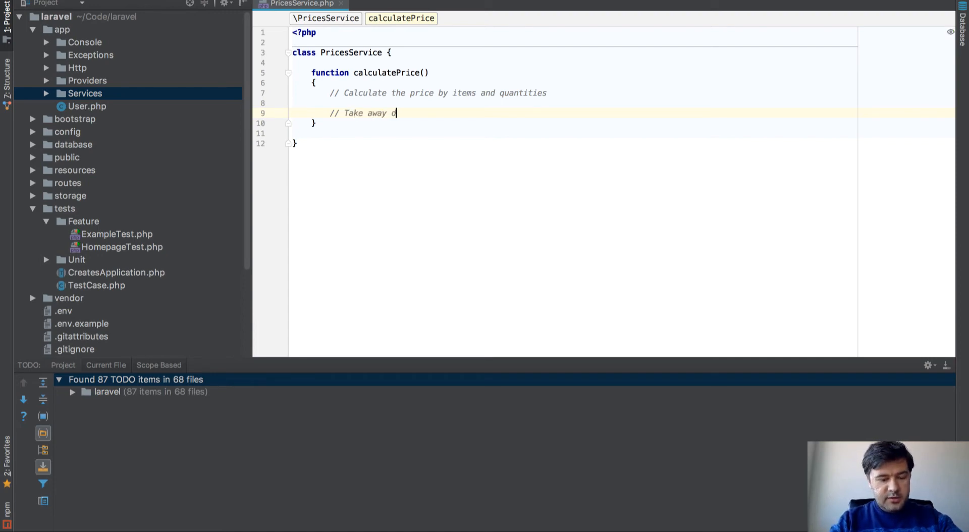
{"action": "type", "text": "iscounts"}
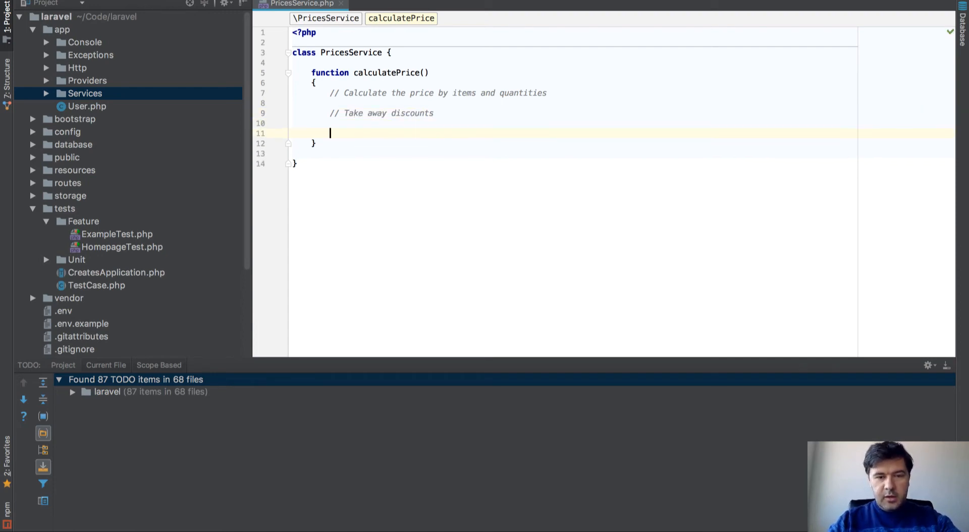
{"action": "type", "text": "// Add shipping"}
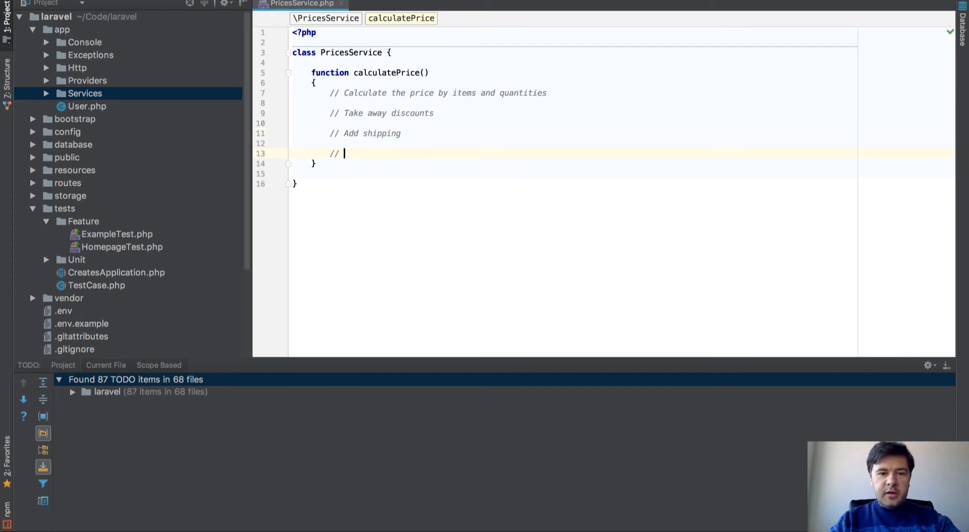
- Add comments for VAT or taxes and personal fees, then return $price
{"action": "type", "text": "Add VT"}
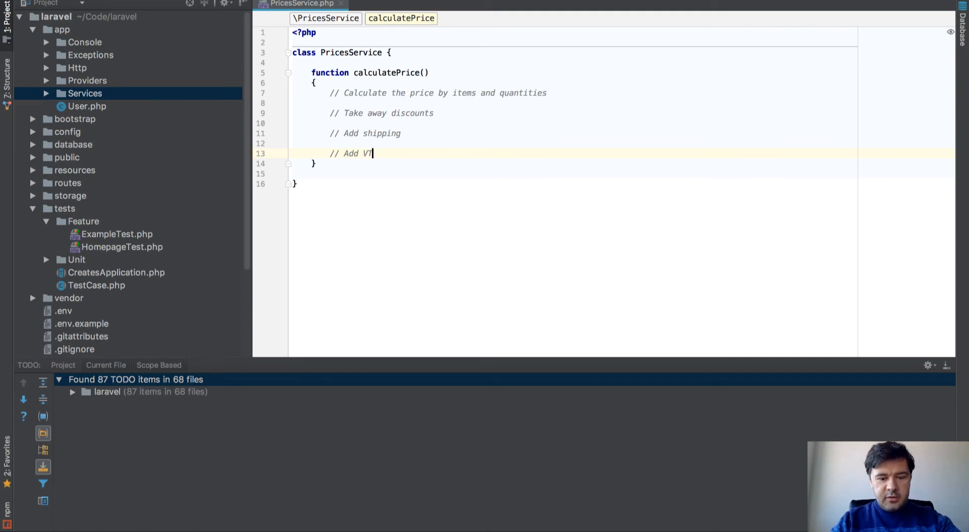
{"action": "type", "text": "or some taxes"}
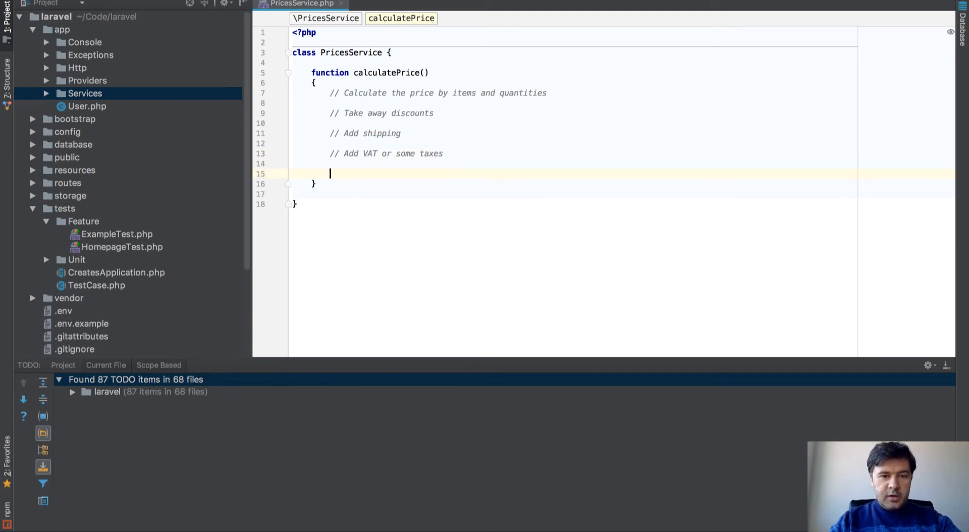
{"action": "type", "text": "// Some personal prices or"}
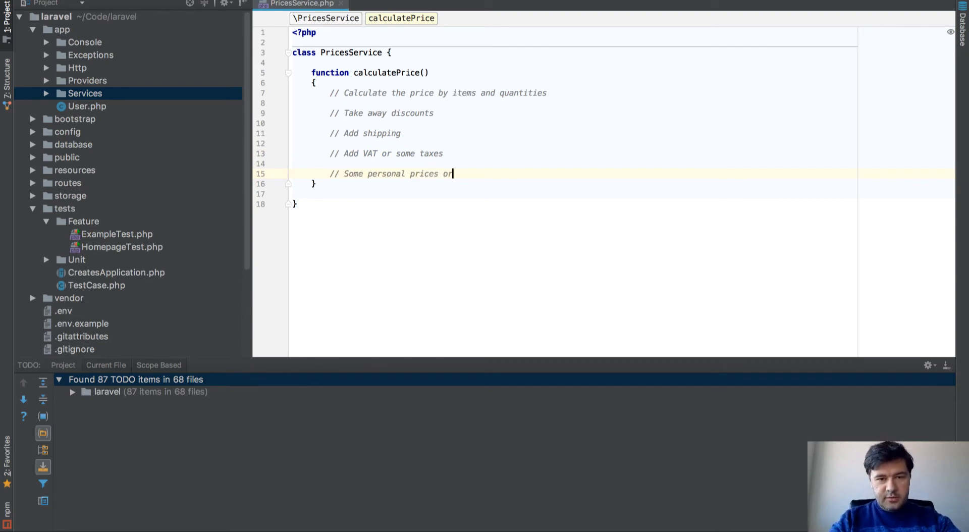
{"action": "type", "text": "fees"}
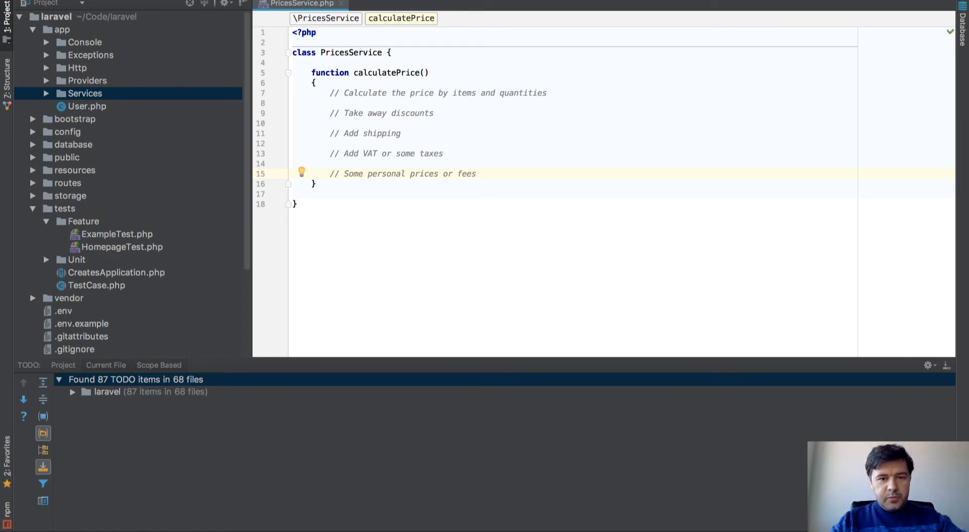
{"action": "type", "text": "return $"}
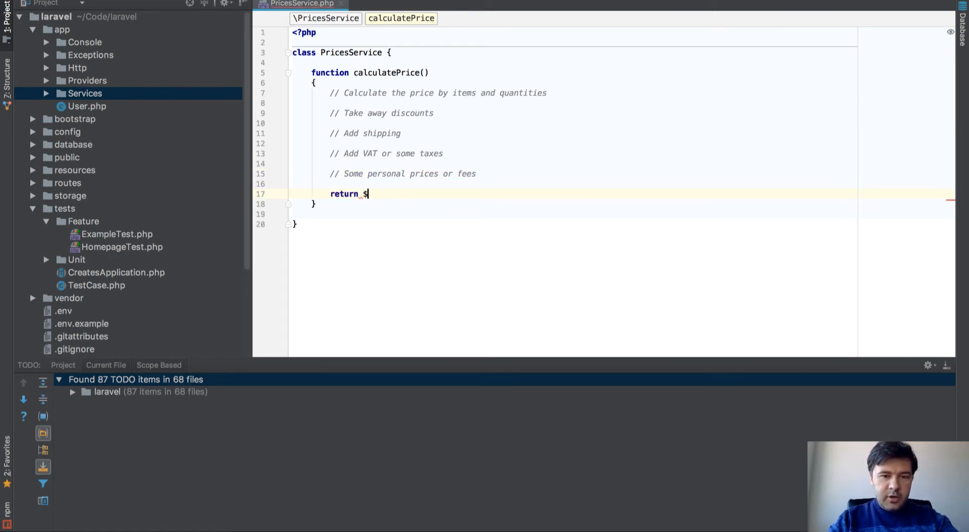
{"action": "type", "text": "price;"}
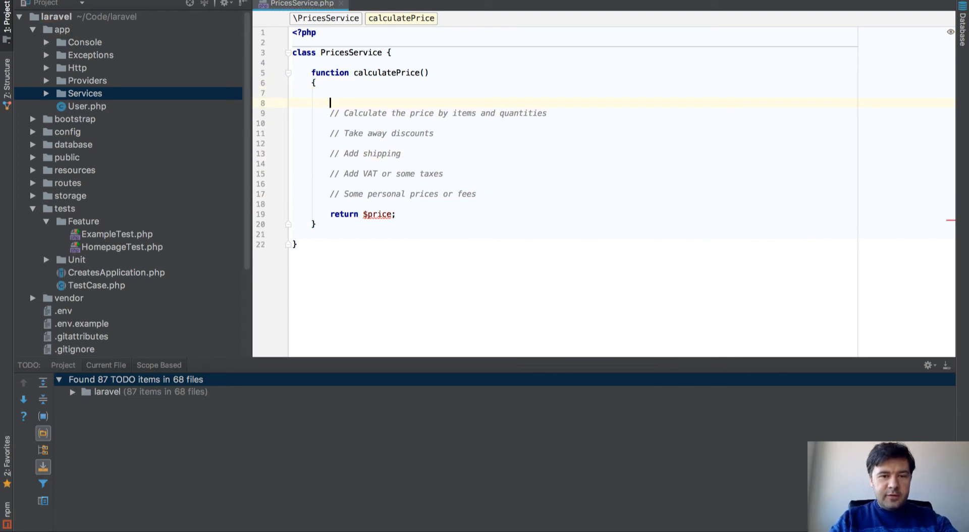
- Initialize $price = 0 and begin a $price assignment under the items-and-quantities comment
{"action": "type", "text": "$price ="}
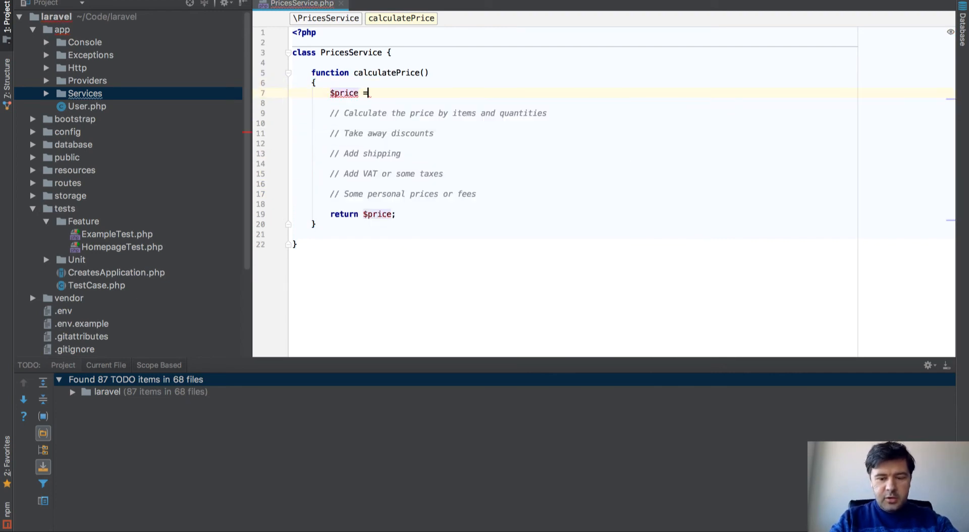
{"action": "type", "text": "0;"}
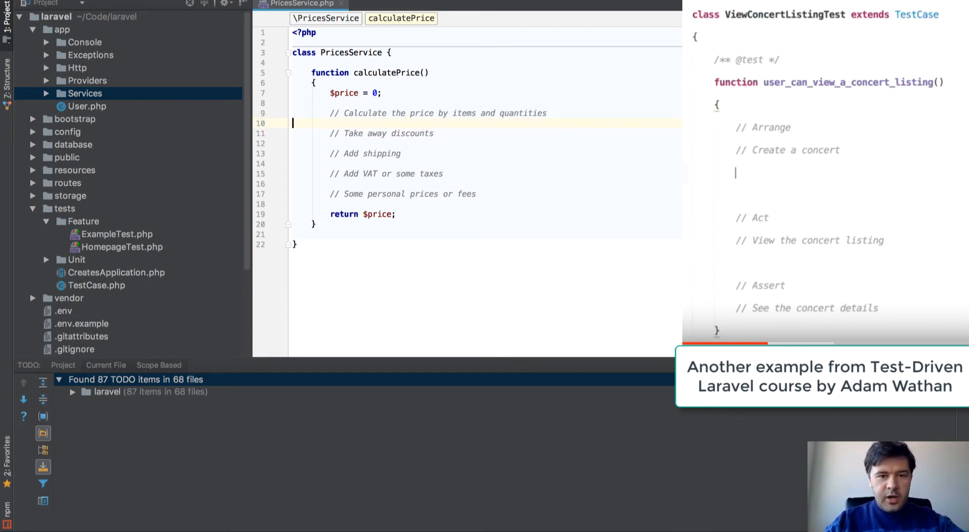
{"action": "type", "text": "$price ="}
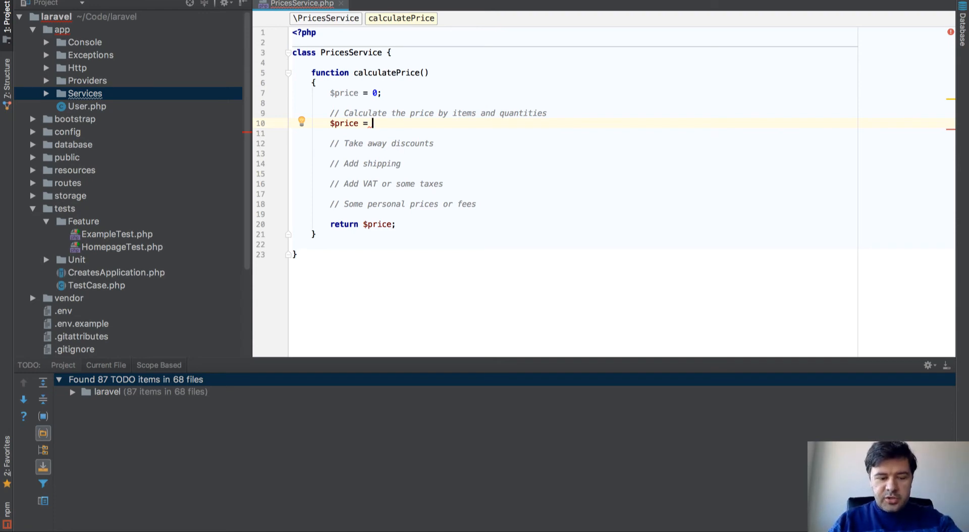
- Take $quantity, $item_price and $discounts as parameters, set $price to quantity times price and subtract discounts
{"action": "type", "text": "$quantity *"}
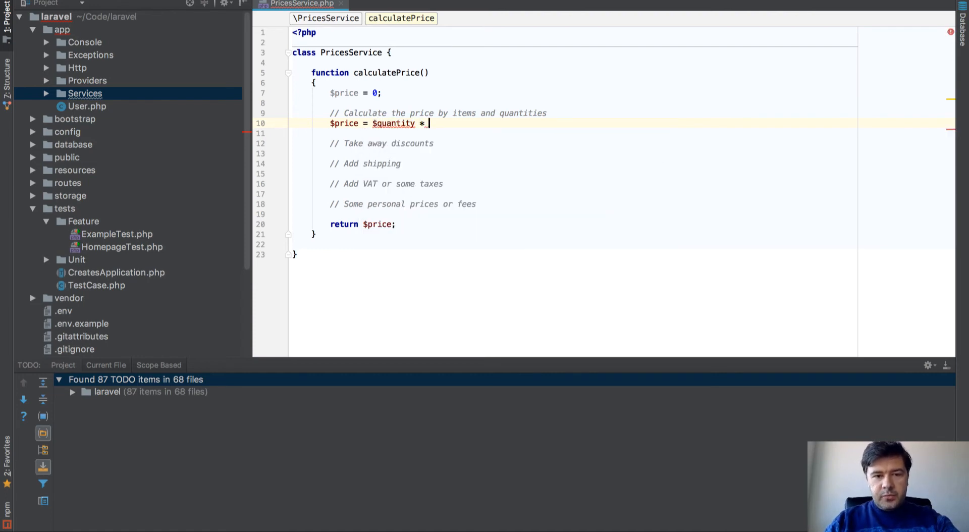
{"action": "type", "text": "$item_price;"}
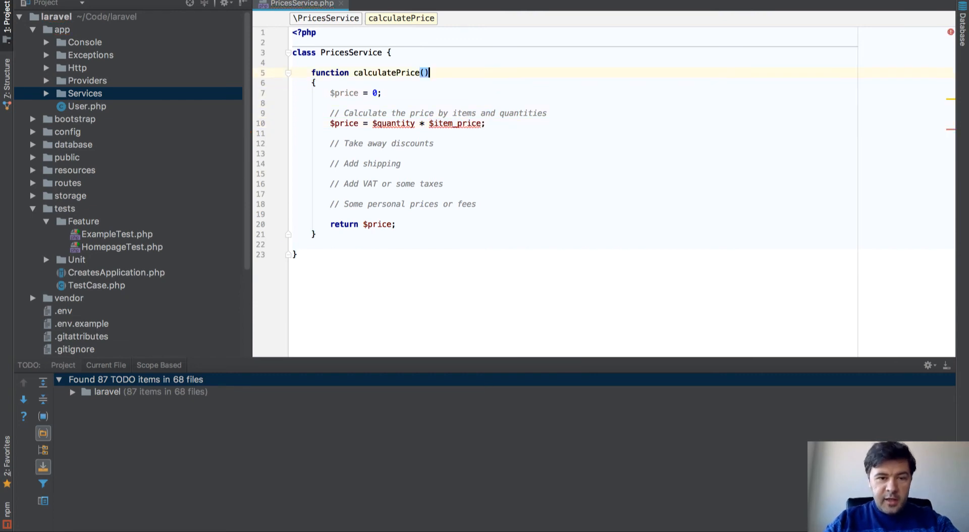
{"action": "type", "text": "$quantity, $item_price"}
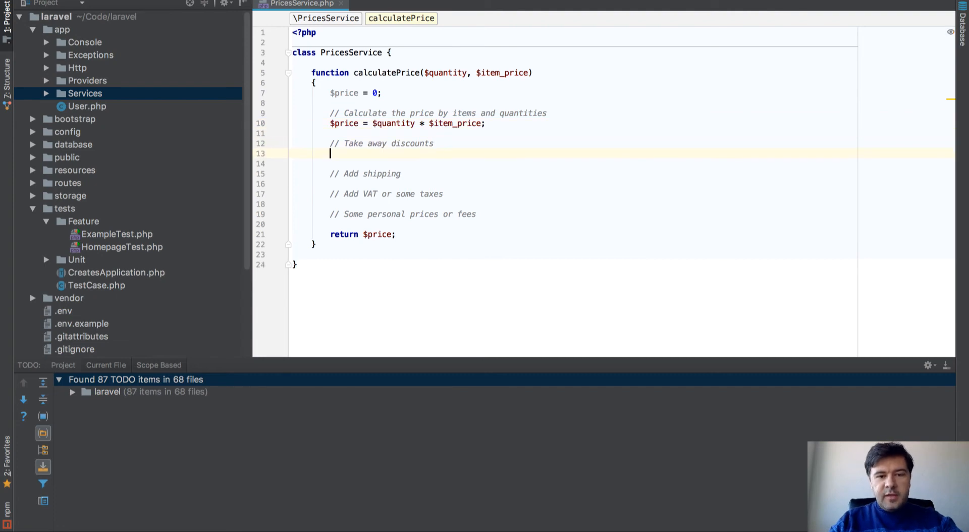
{"action": "type", "text": "$price"}
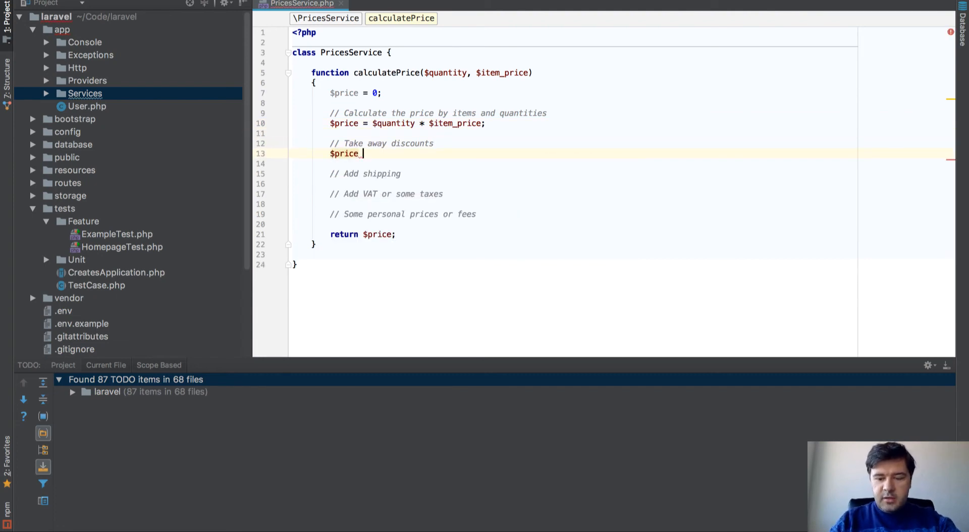
{"action": "type", "text": "-= $discounts;"}
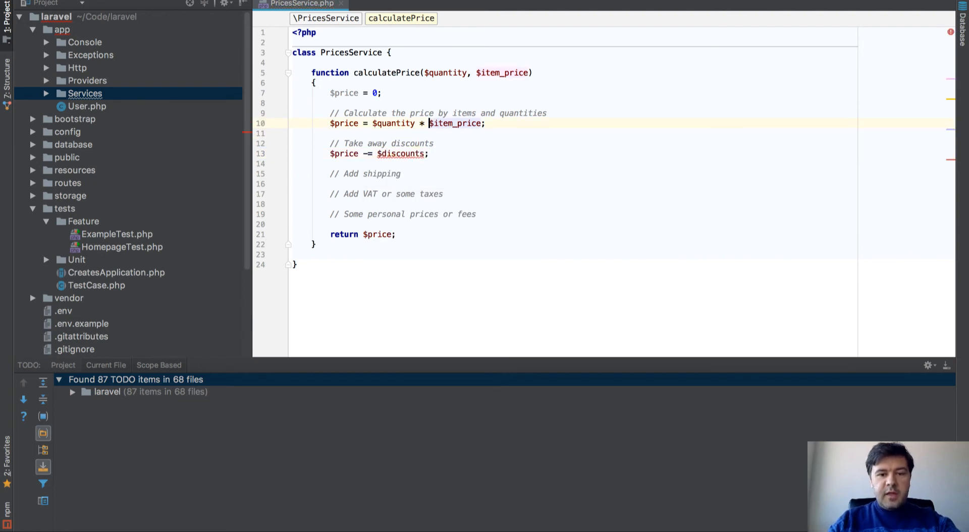
{"action": "type", "text": ","}
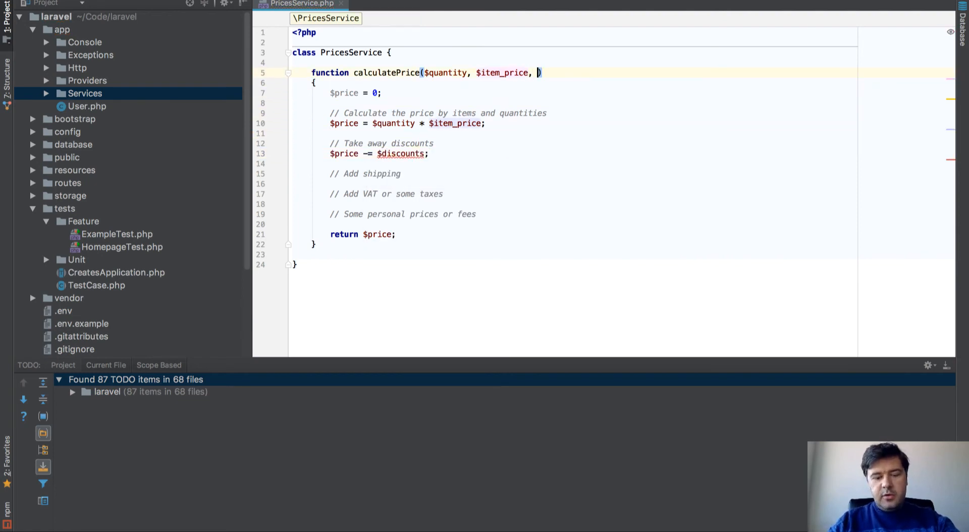
{"action": "type", "text": "$discounts"}
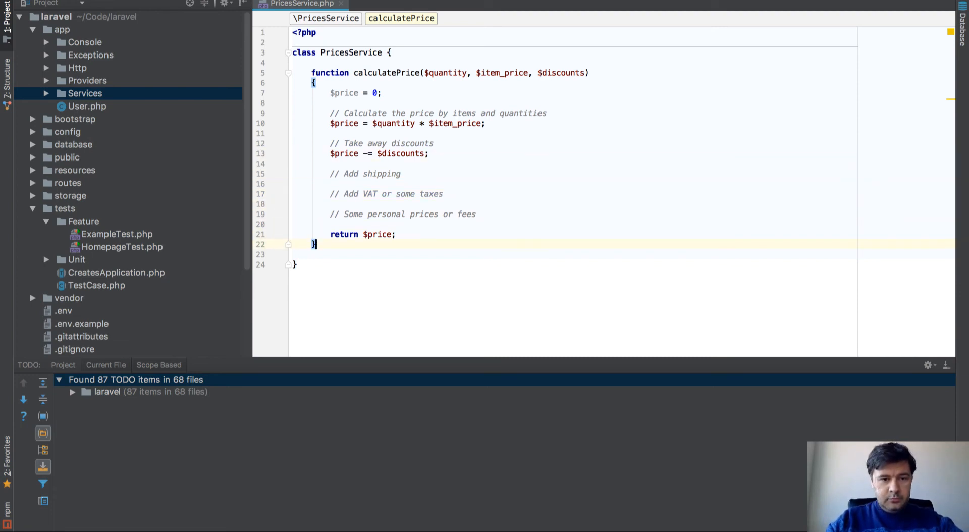
- Declare a private function calculateFees($price) with an empty body
{"action": "type", "text": "private f"}
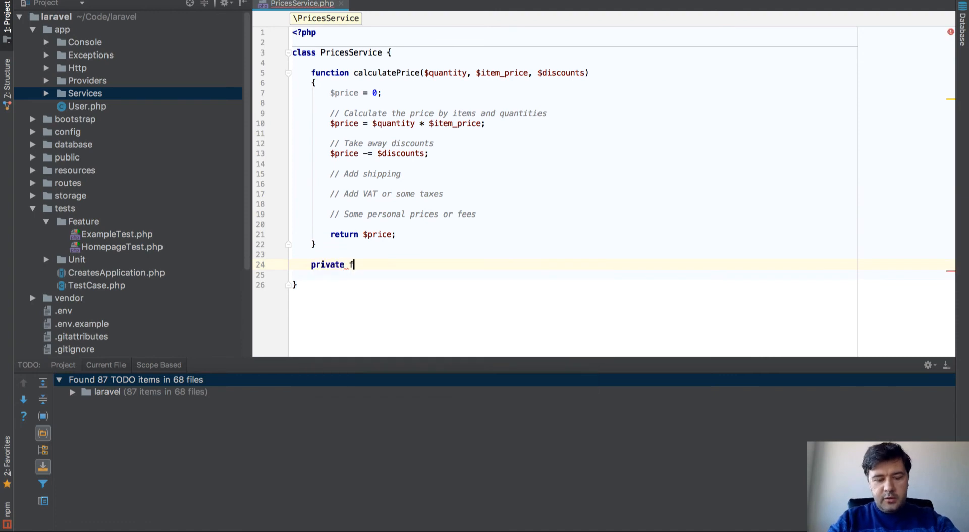
{"action": "type", "text": "unction_calcu"}
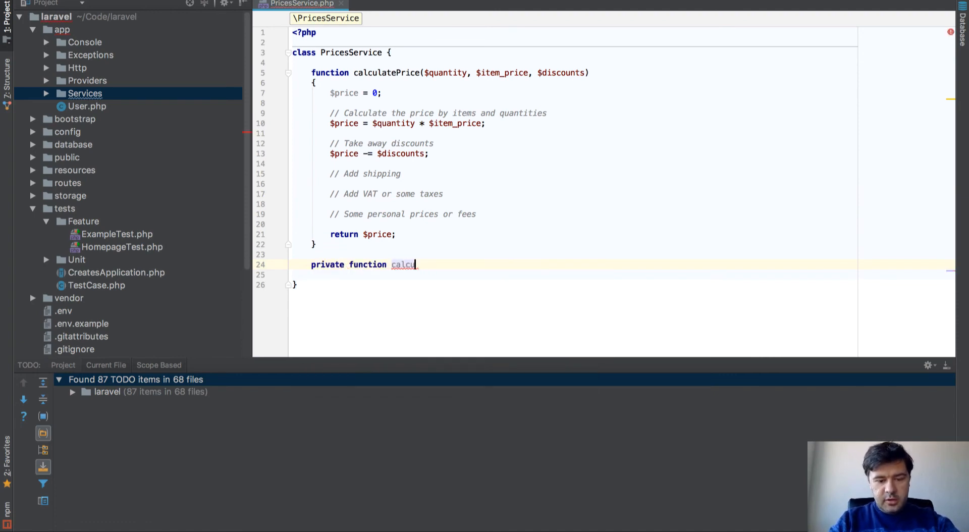
{"action": "type", "text": "lateFees()"}
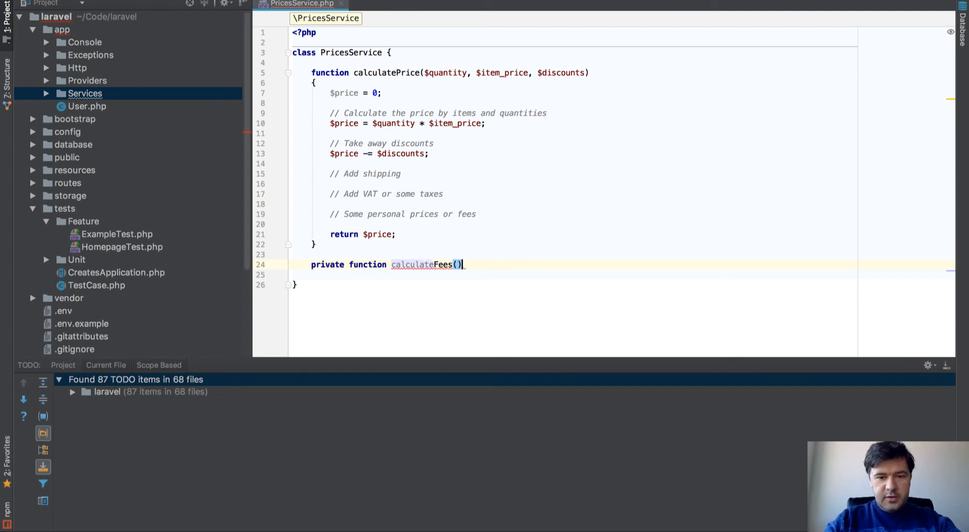
{"action": "type", "text": "$price"}
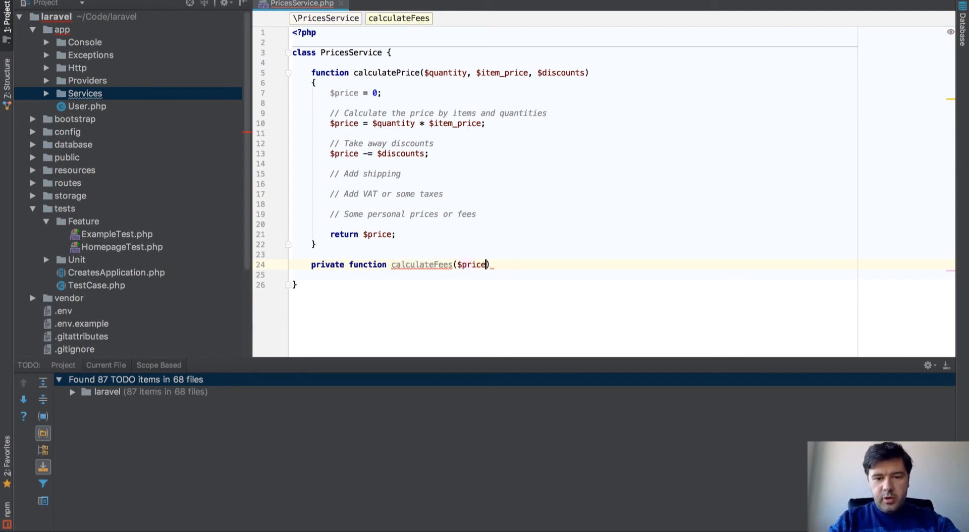
{"action": "key", "text": "Enter"}
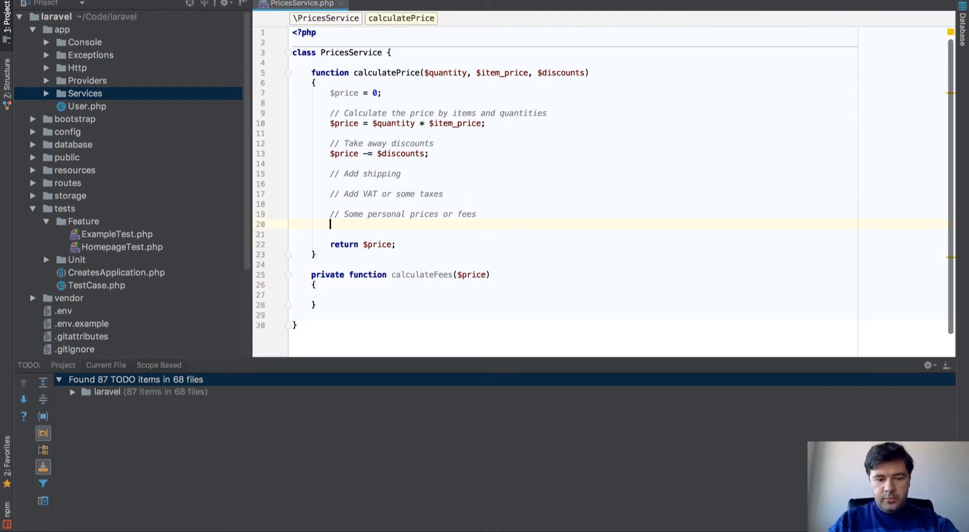
- Subtract $this->calculateFees($price) from the price under the fees comment
{"action": "type", "text": "$price -="}
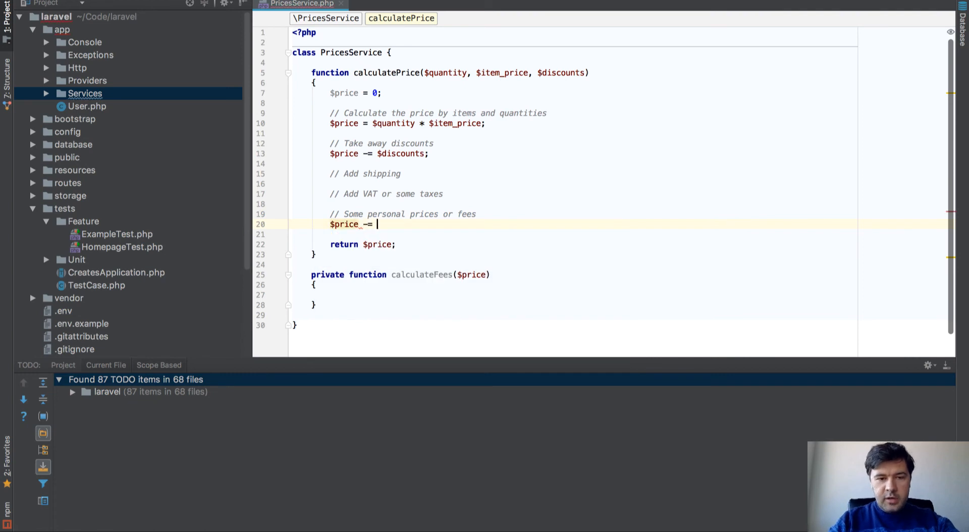
{"action": "type", "text": "$this->cal"}
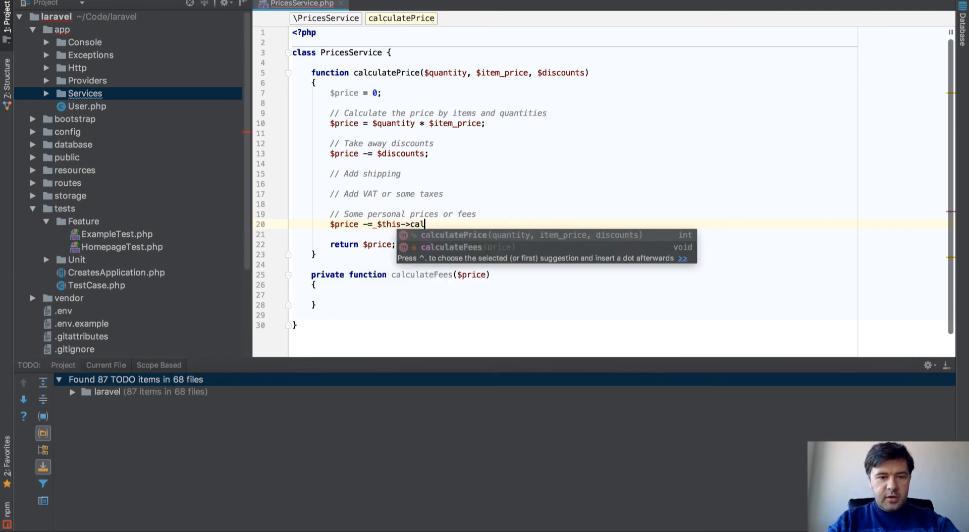
{"action": "type", "text": "culateFees($pri"}
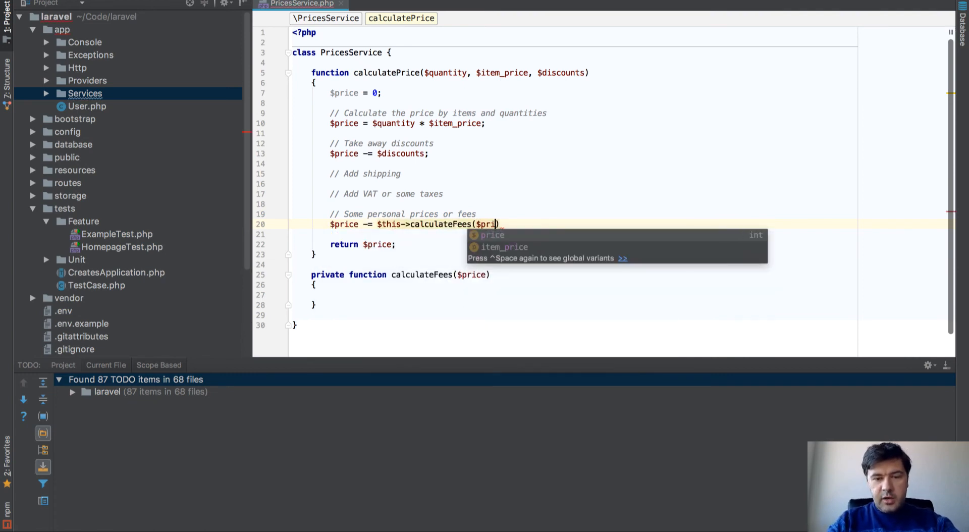
{"action": "key", "text": "Enter"}
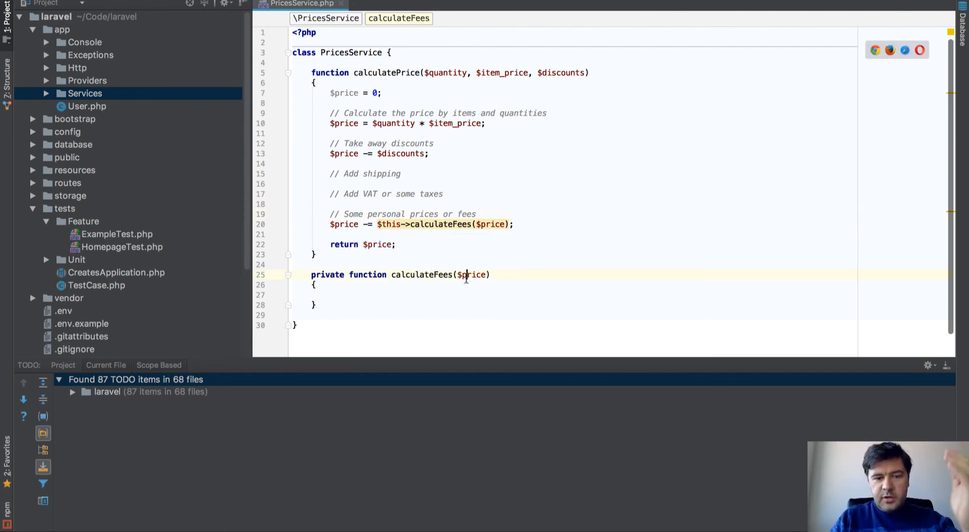
- Make calculateFees return 0 instead of the undefined $fee
{"action": "type", "text": "return"}
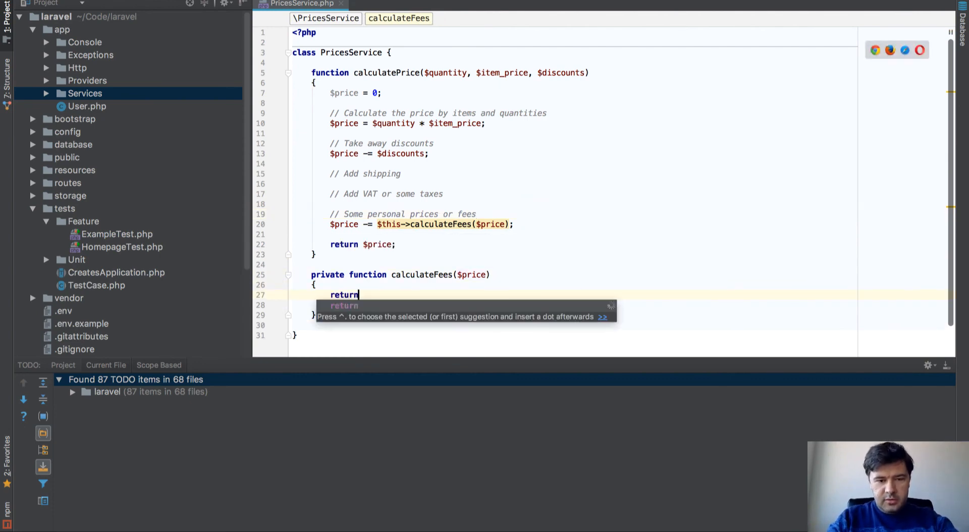
{"action": "type", "text": "$fee;"}
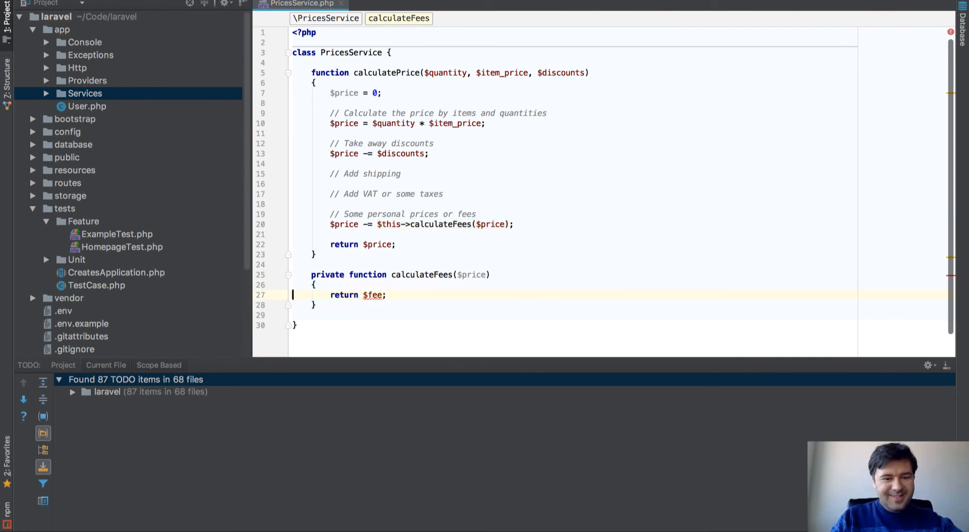
{"action": "key", "text": "Backspace"}
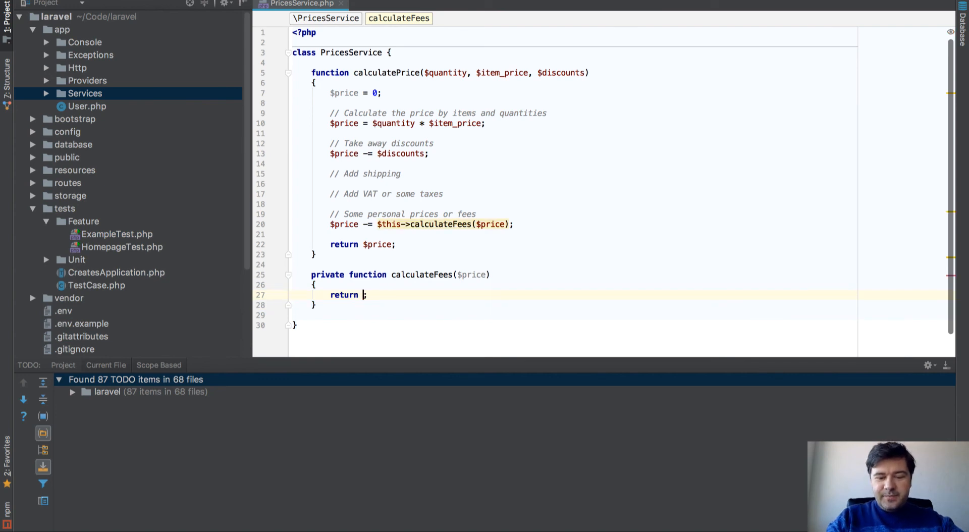
{"action": "type", "text": "0;"}
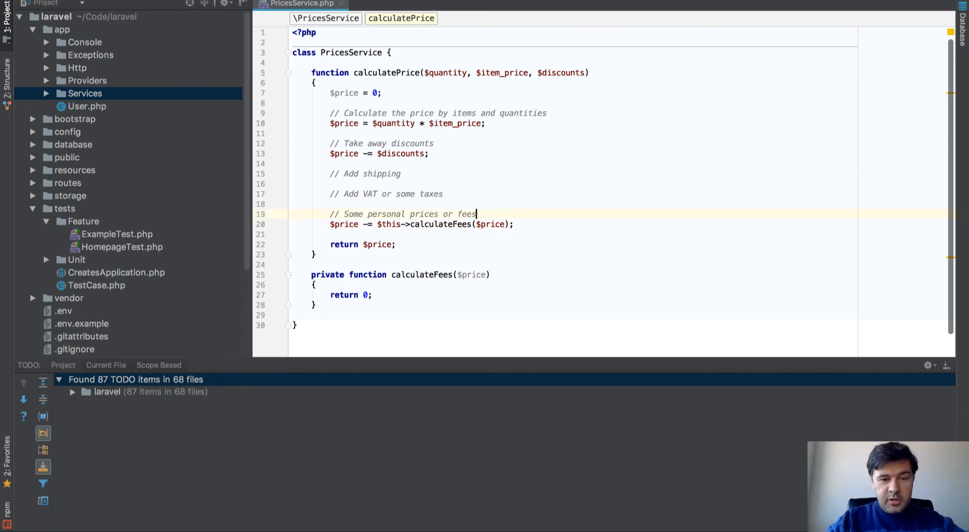
{"action": "key", "text": "Enter"}
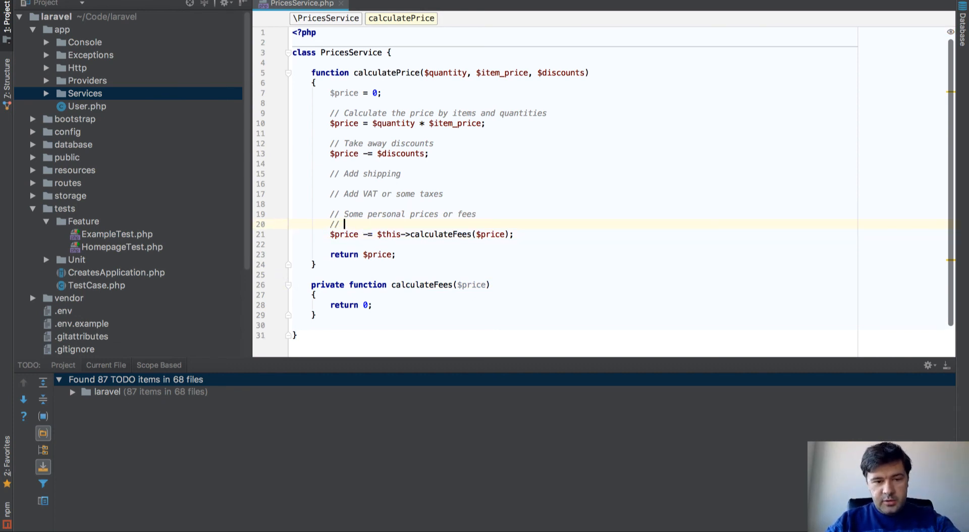
{"action": "type", "text": "@TODO implement fees logic"}
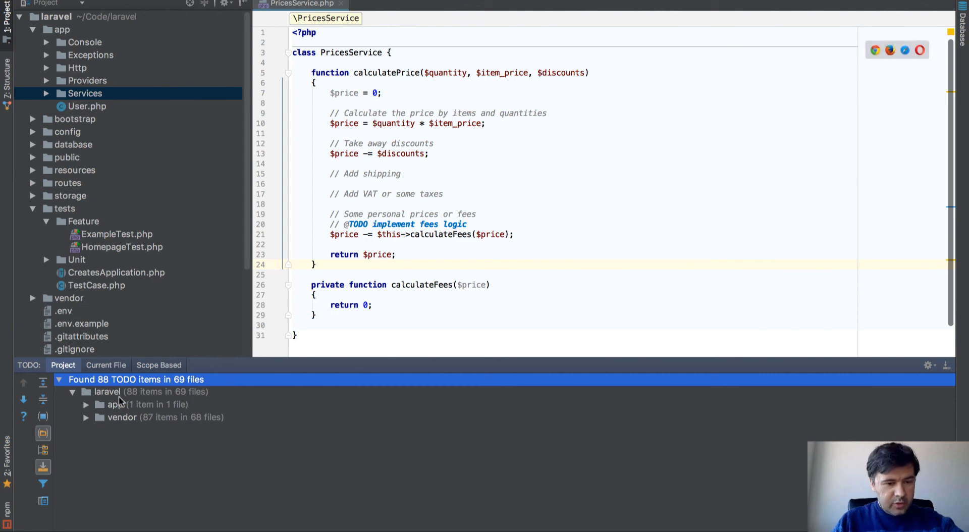
{"action": "left_click", "coordinate": [87, 417]}
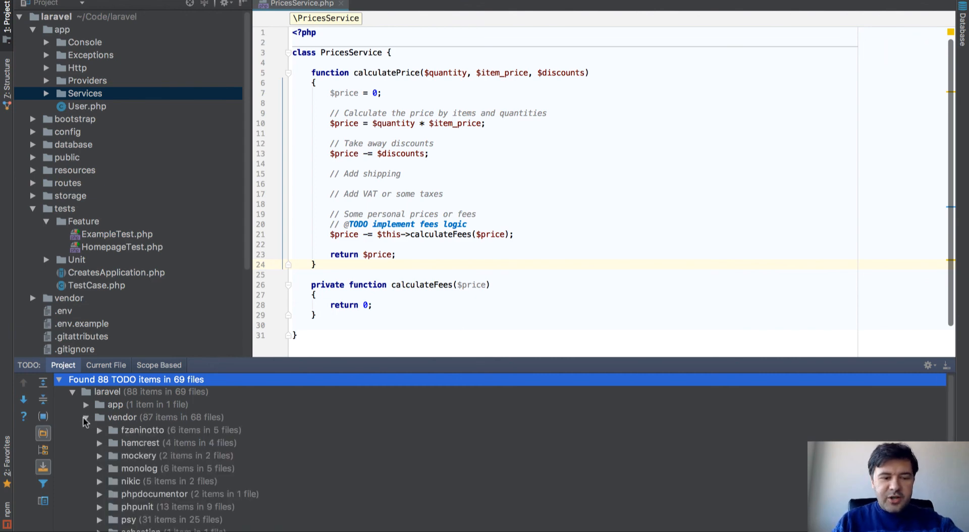
{"action": "left_click", "coordinate": [85, 417]}
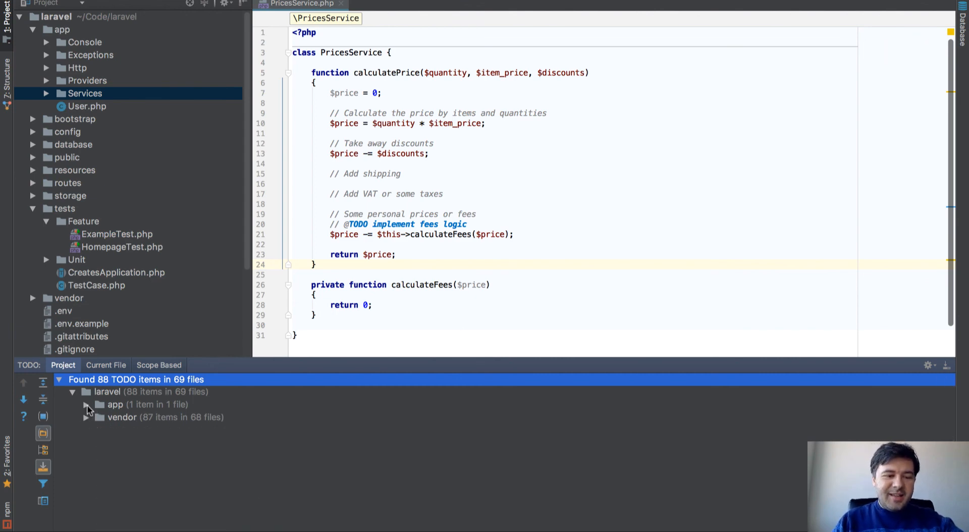